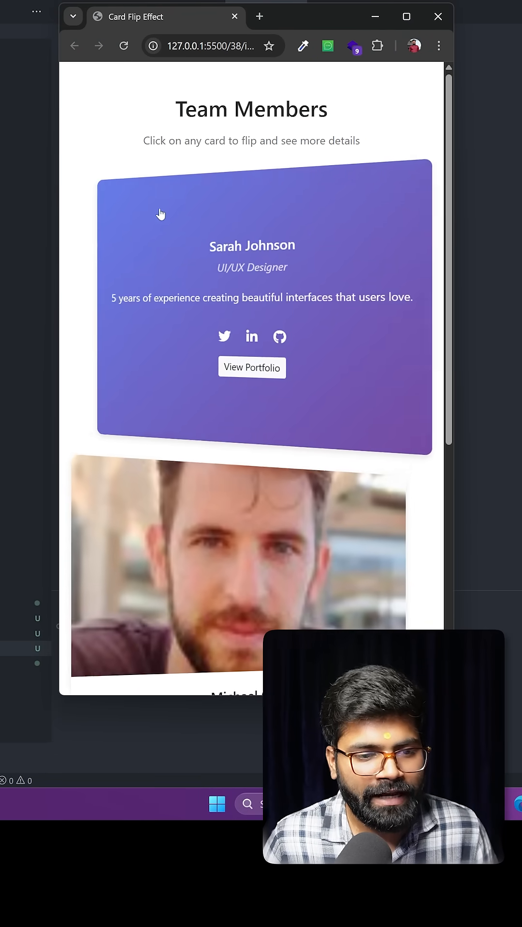
# - Scroll main.js to the DOMContentLoaded click listeners that toggle 'flipped' on .flip-card
pyautogui.scroll(-3)
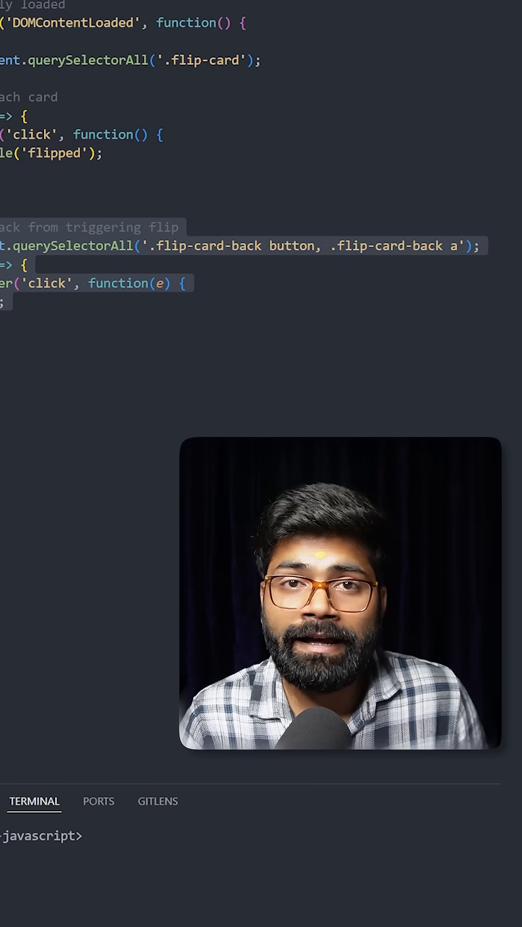
# - Show style.css .flip-card perspective, 0.8s preserve-3d transition, 180deg rotate and hidden backfaces
pyautogui.click(336, 40)
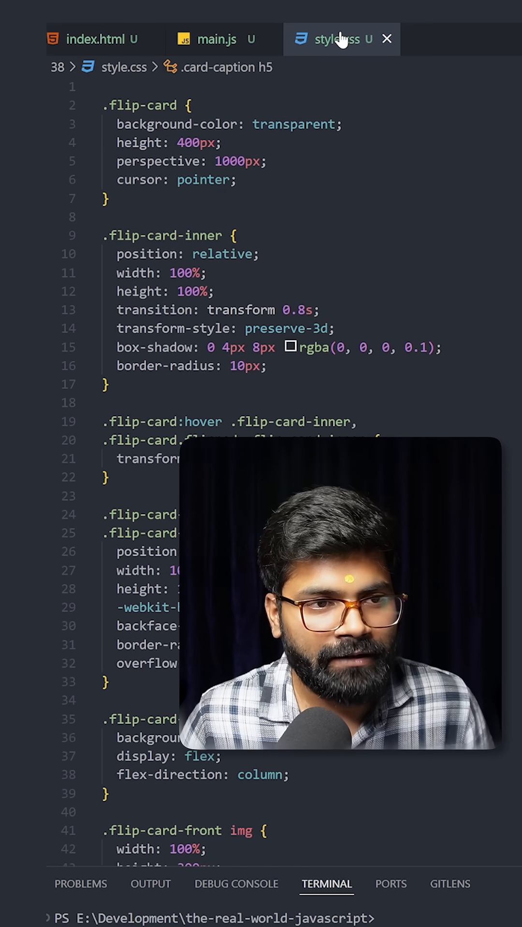
pyautogui.click(266, 161)
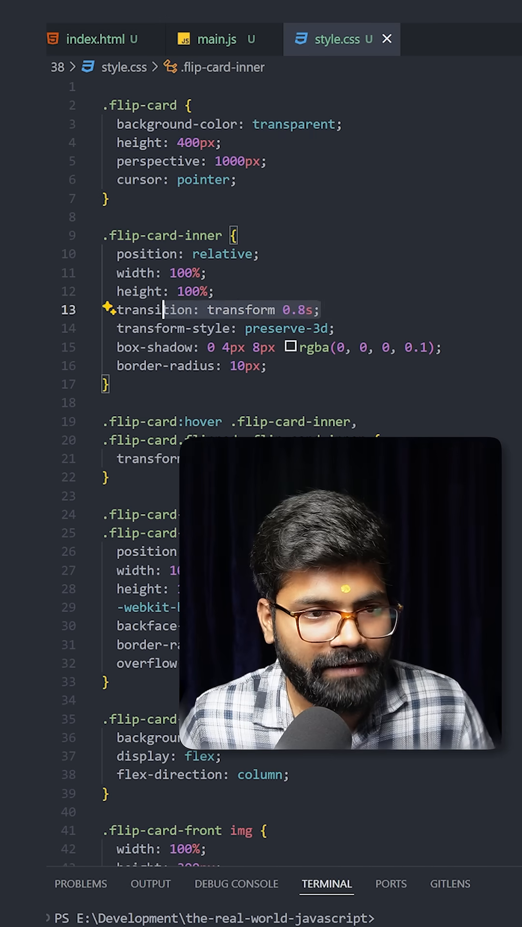
pyautogui.scroll(-3)
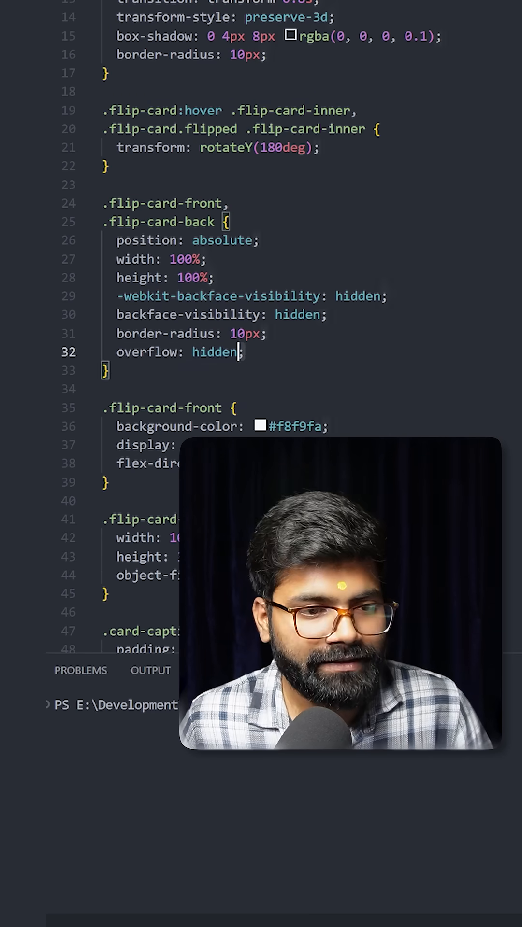
pyautogui.scroll(-3)
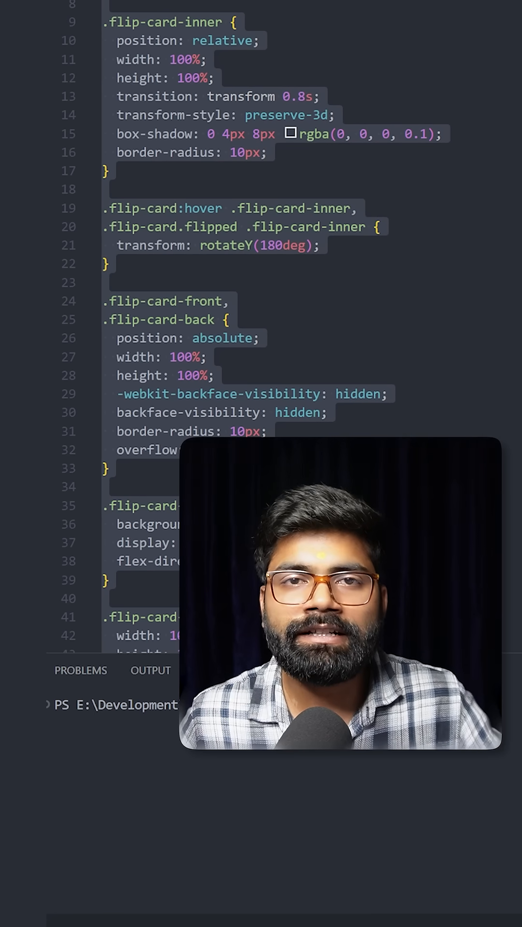
pyautogui.click(106, 264)
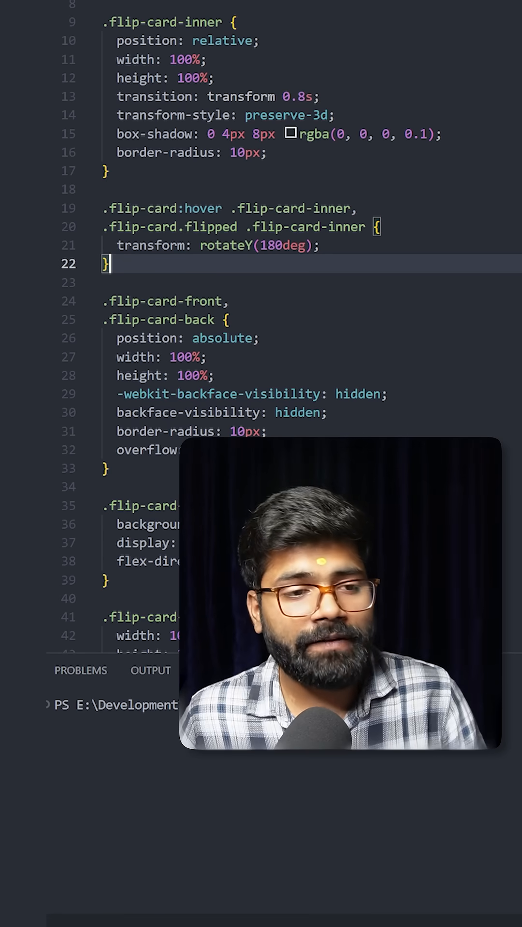